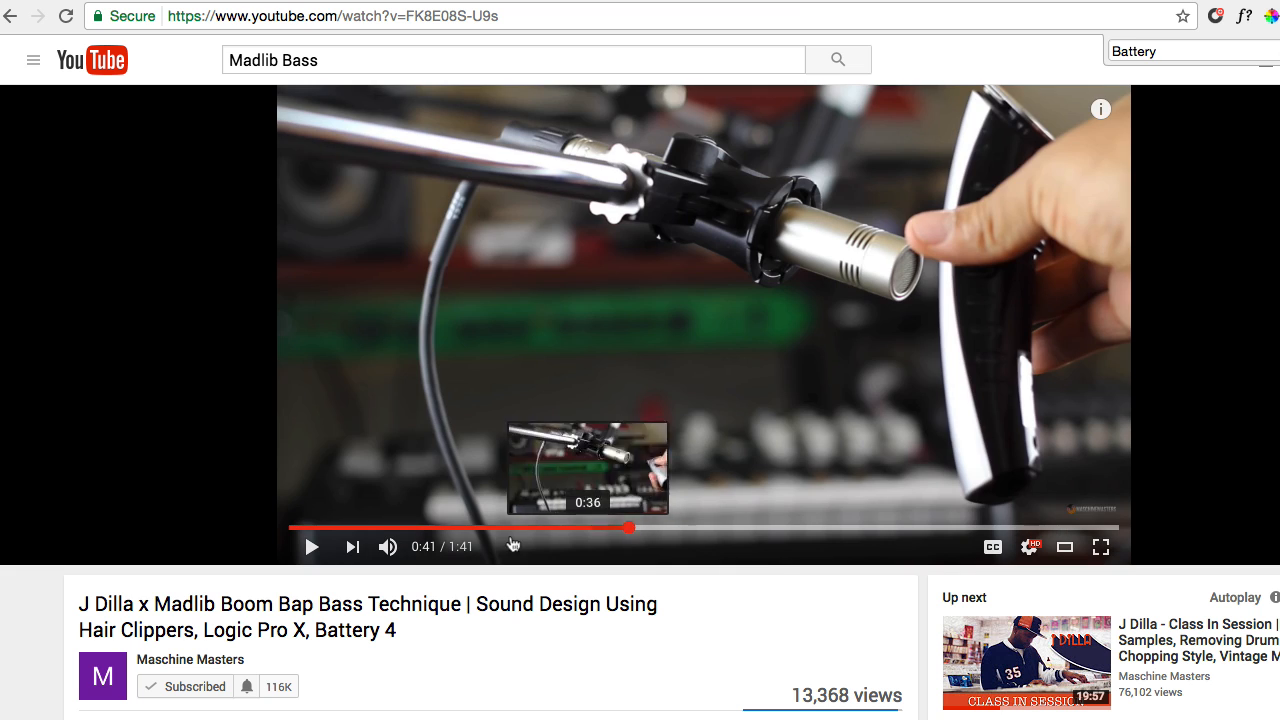
Load hitz16s_03.wav from the 16-levels kit into cell A1 and enable Key Track for pitched playback.
{"action": "left_click", "coordinate": [312, 546]}
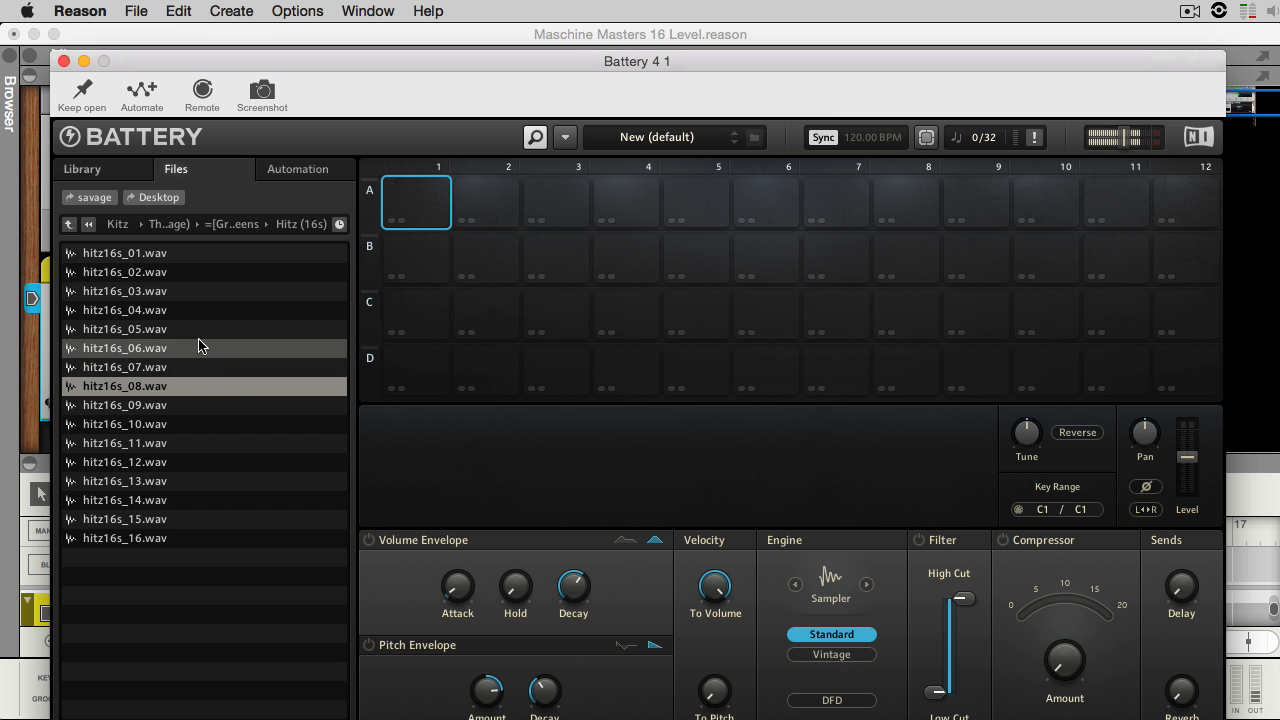
{"action": "left_click", "coordinate": [124, 292]}
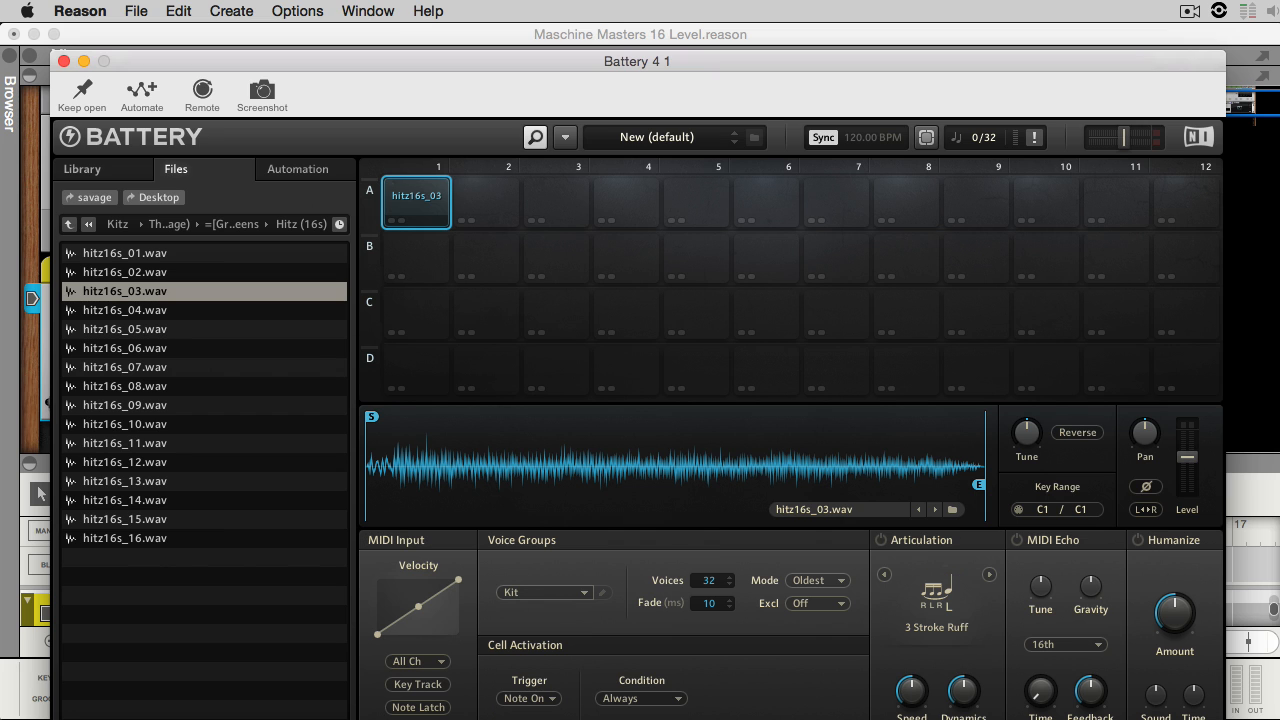
{"action": "left_click", "coordinate": [418, 684]}
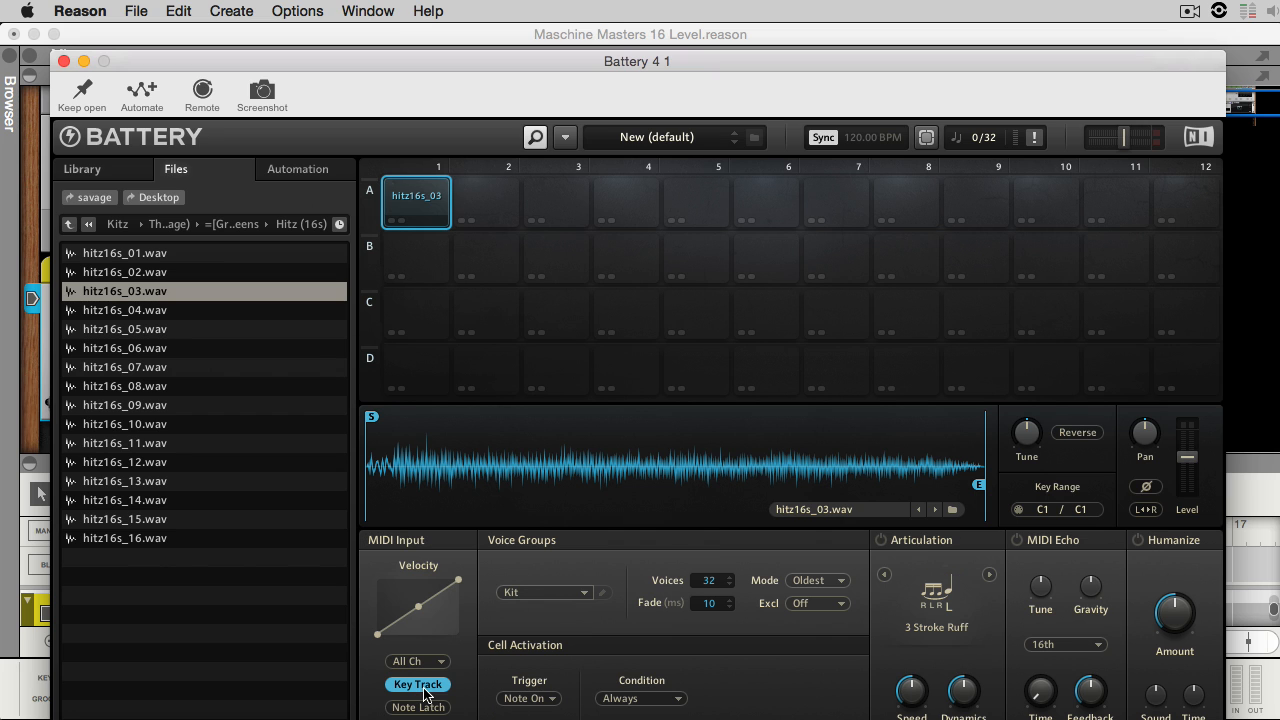